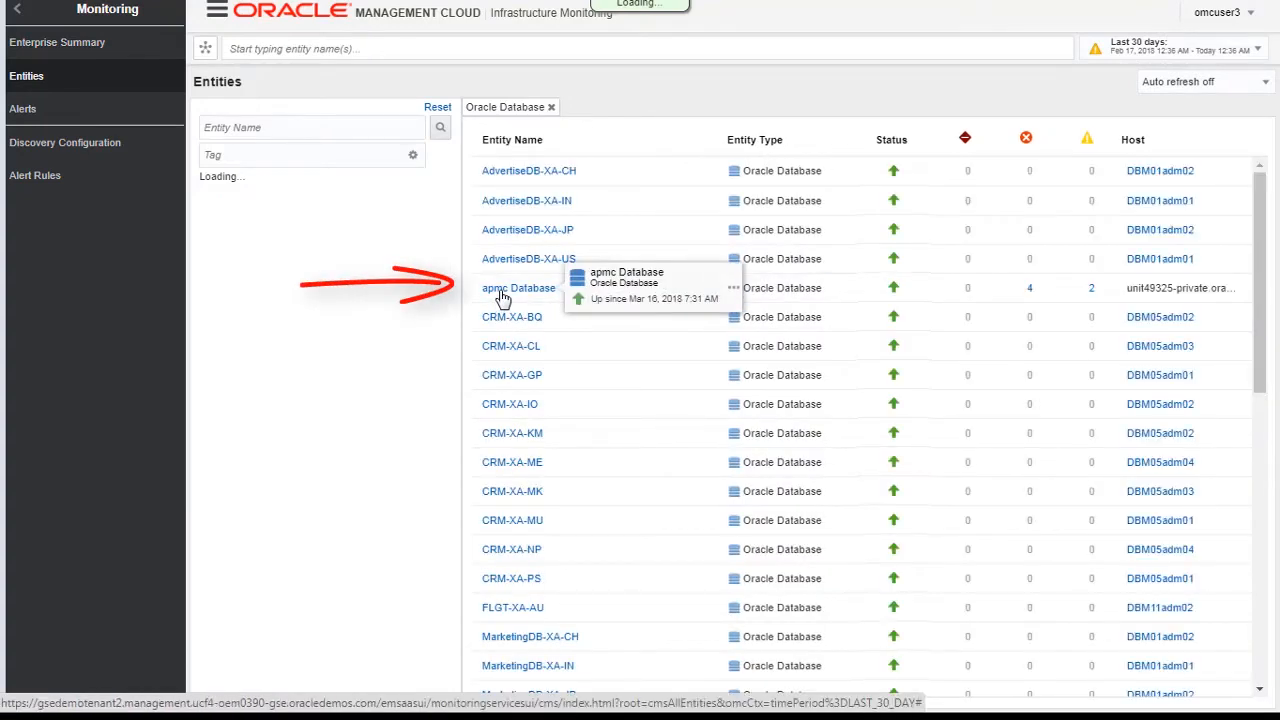
Open the apmc Database entity home page from the Entities list.
{"action": "left_click", "coordinate": [519, 288]}
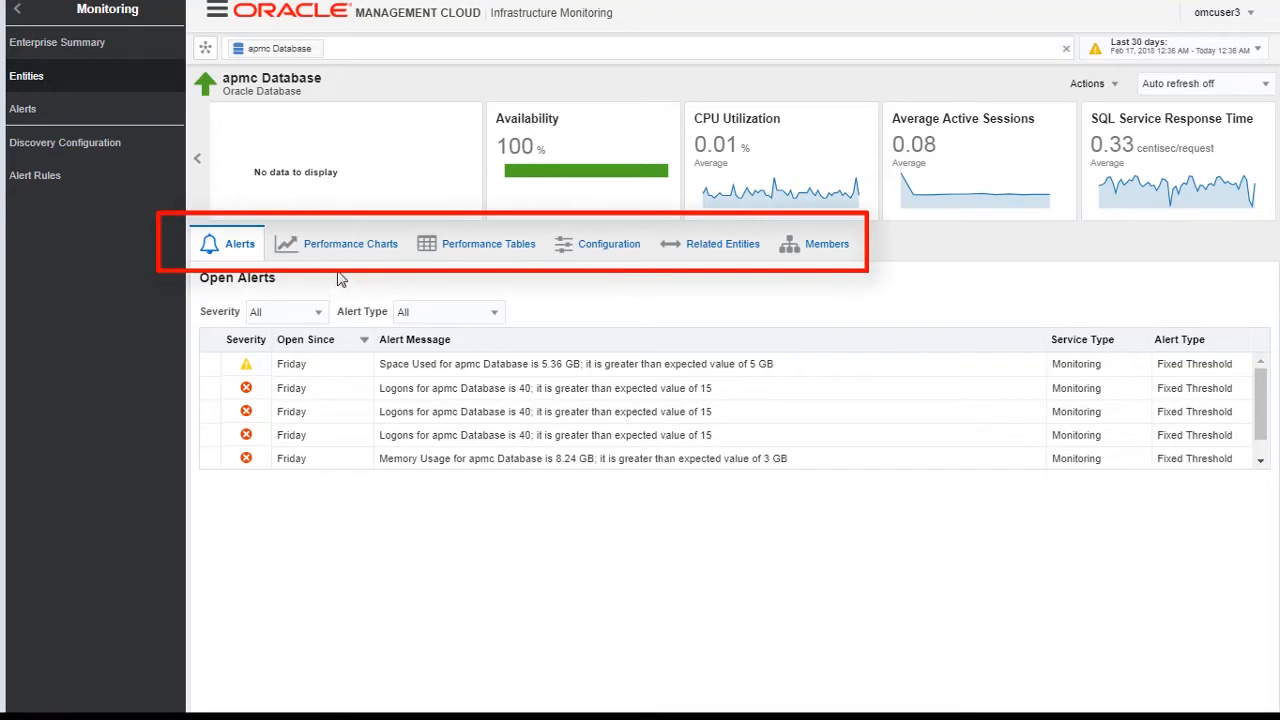
View the apmc Database performance charts, then its performance tables.
{"action": "left_click", "coordinate": [350, 243]}
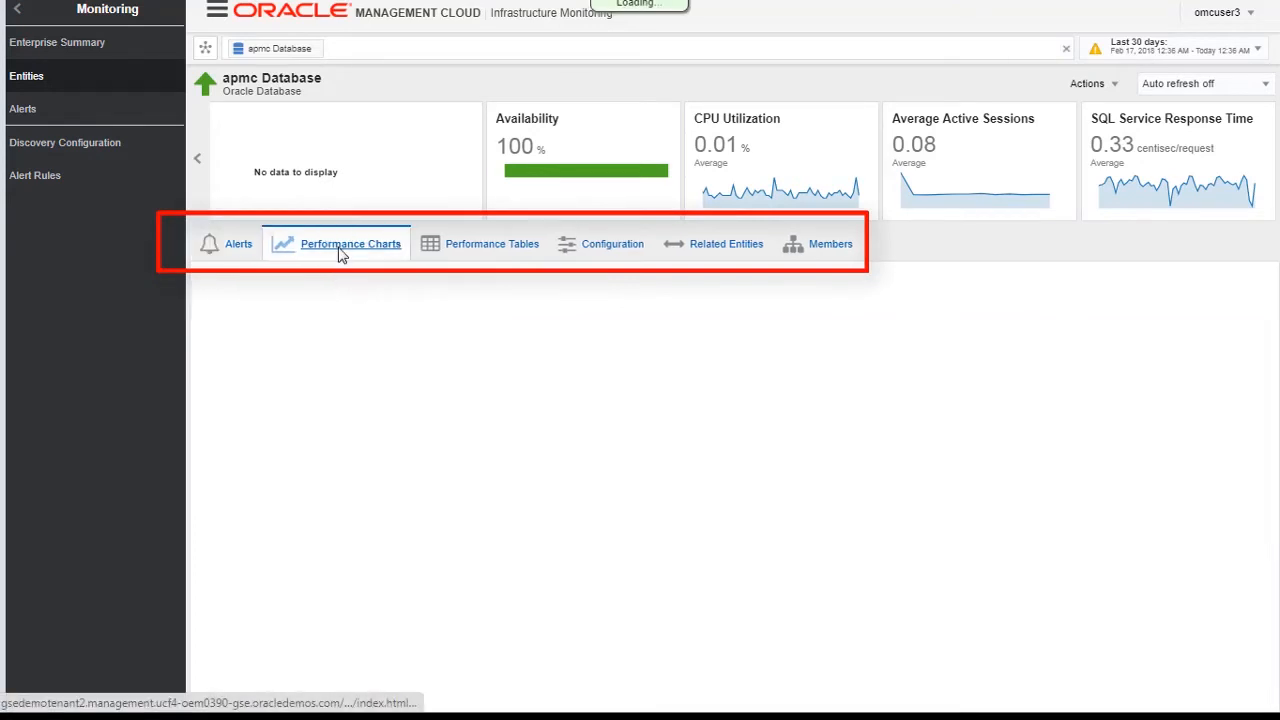
{"action": "left_click", "coordinate": [350, 243]}
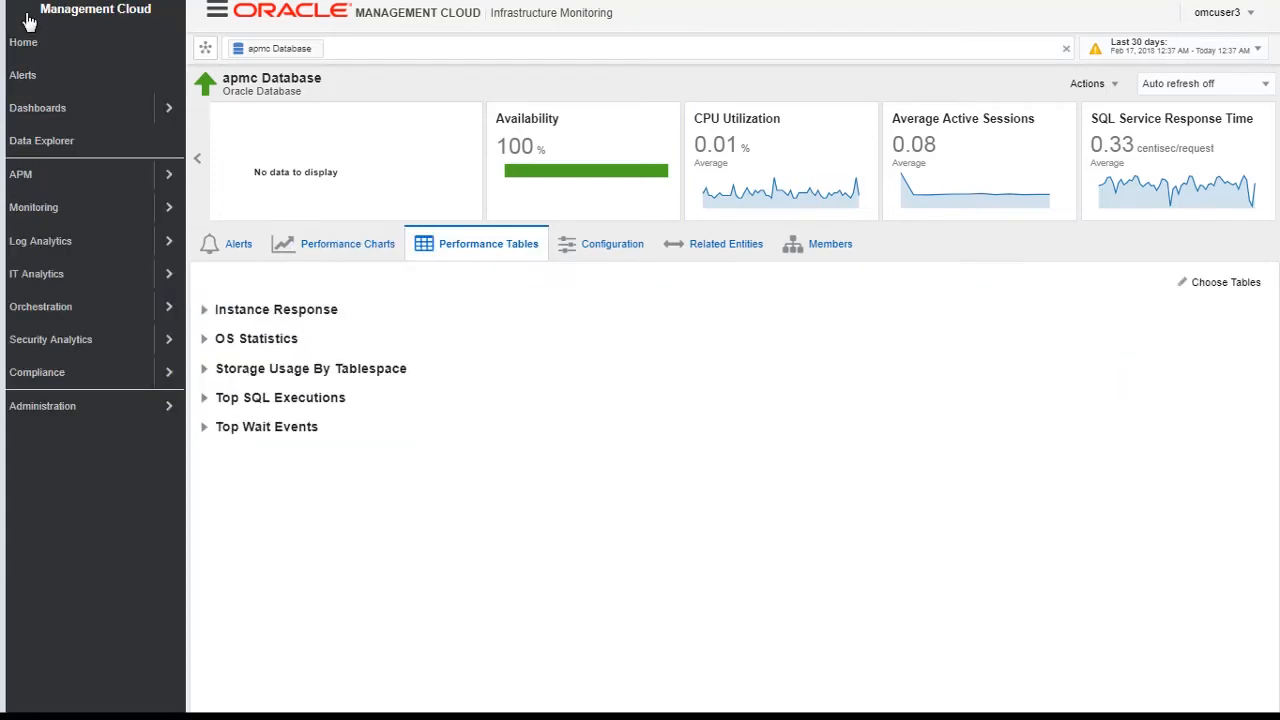
{"action": "mouse_move", "coordinate": [65, 280]}
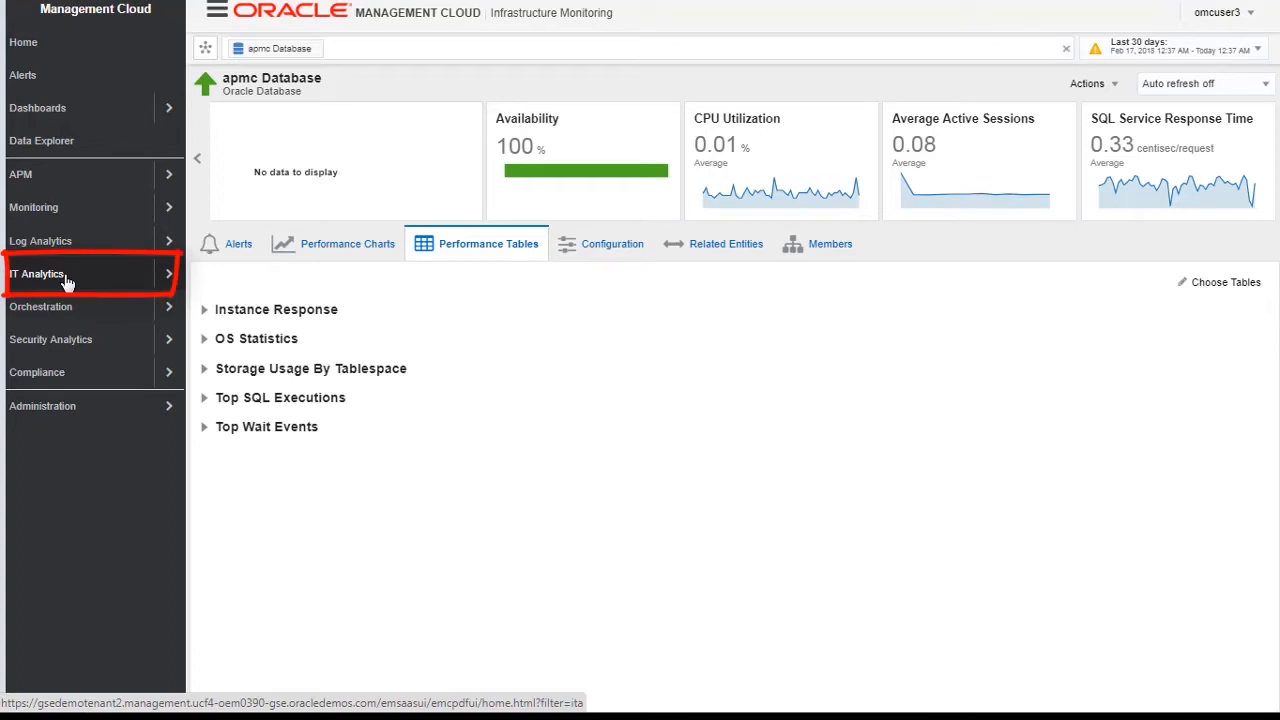
Launch the Database Resource Analytics dashboard from the IT Analytics menu.
{"action": "left_click", "coordinate": [37, 273]}
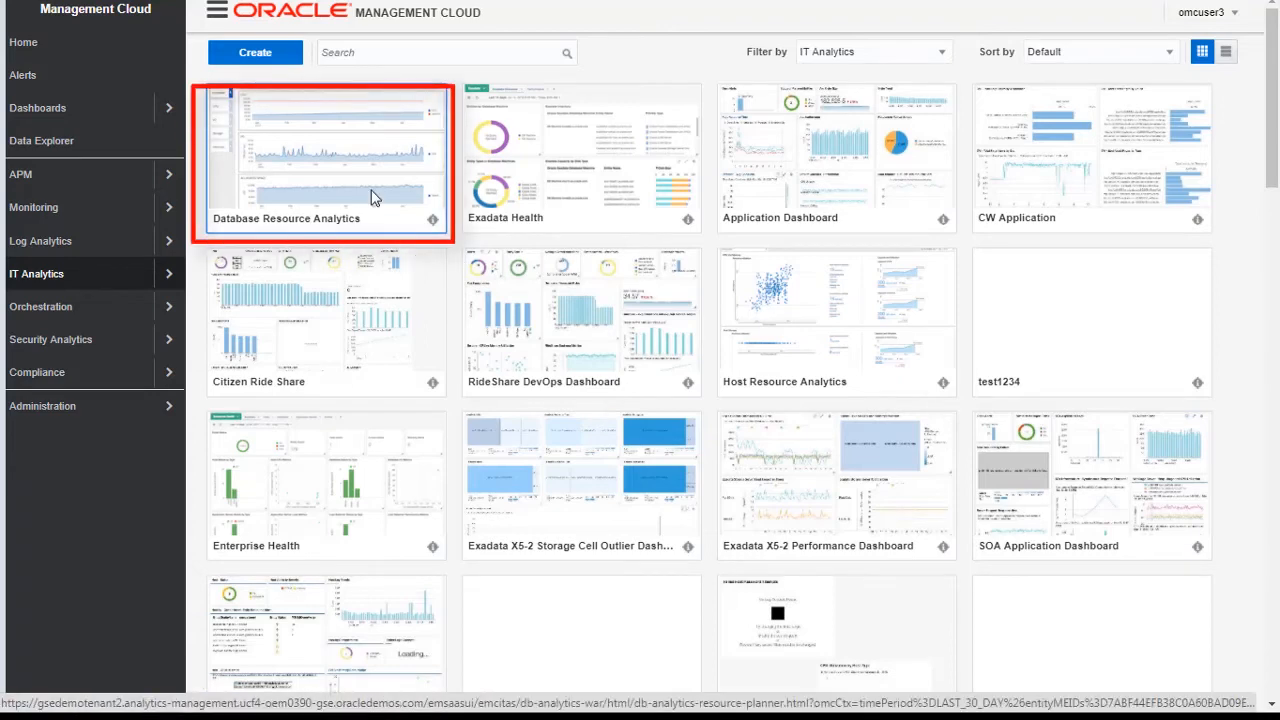
{"action": "left_click", "coordinate": [324, 160]}
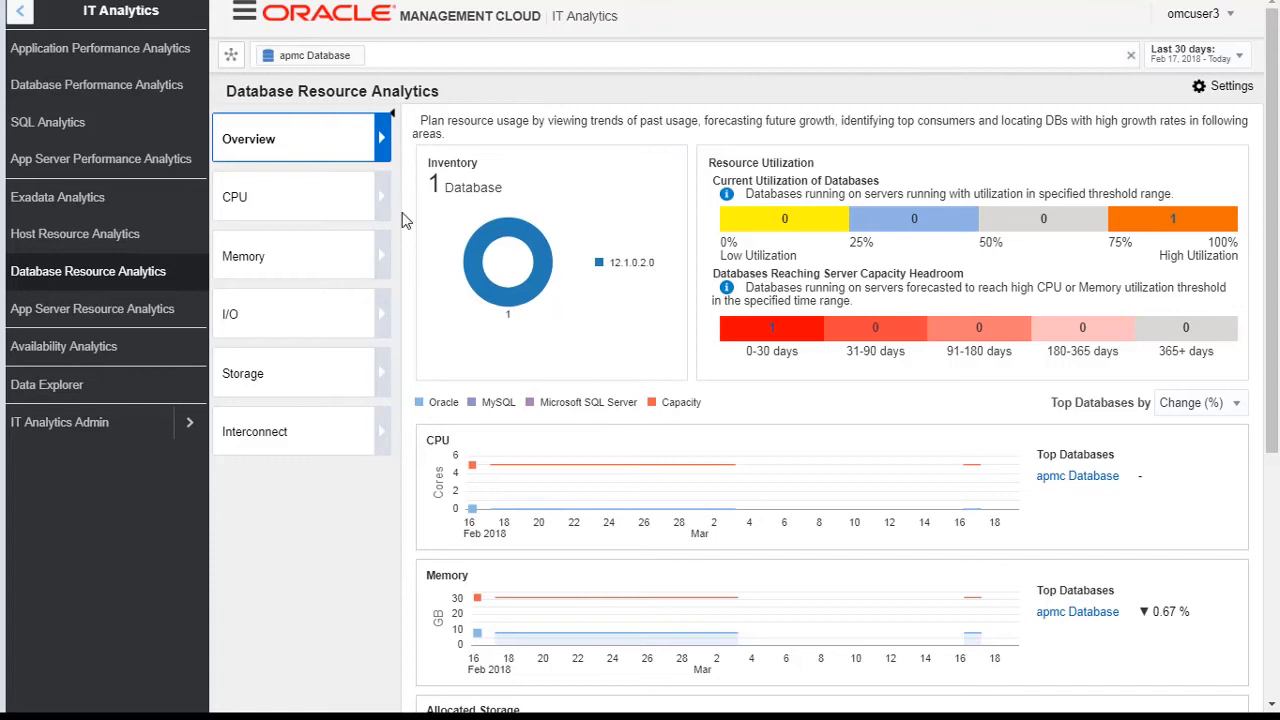
{"action": "scroll", "scroll_direction": "down", "scroll_amount": 3}
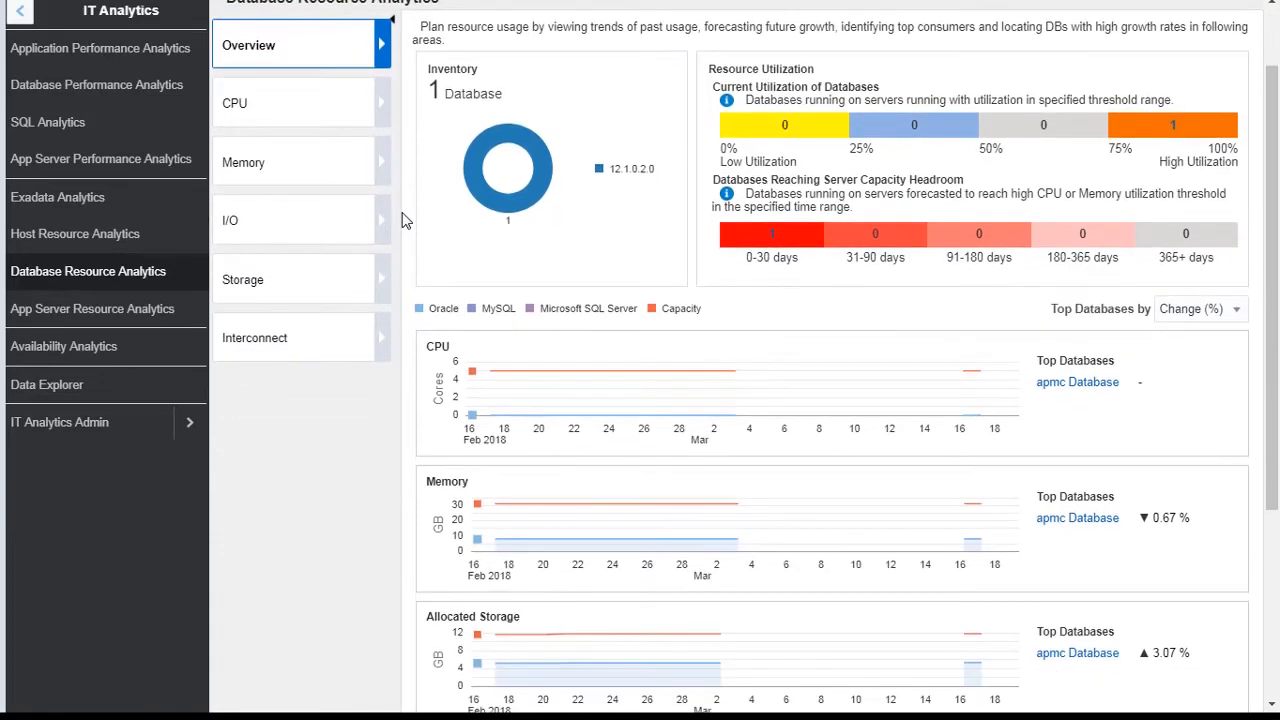
{"action": "scroll", "scroll_direction": "down", "scroll_amount": 3}
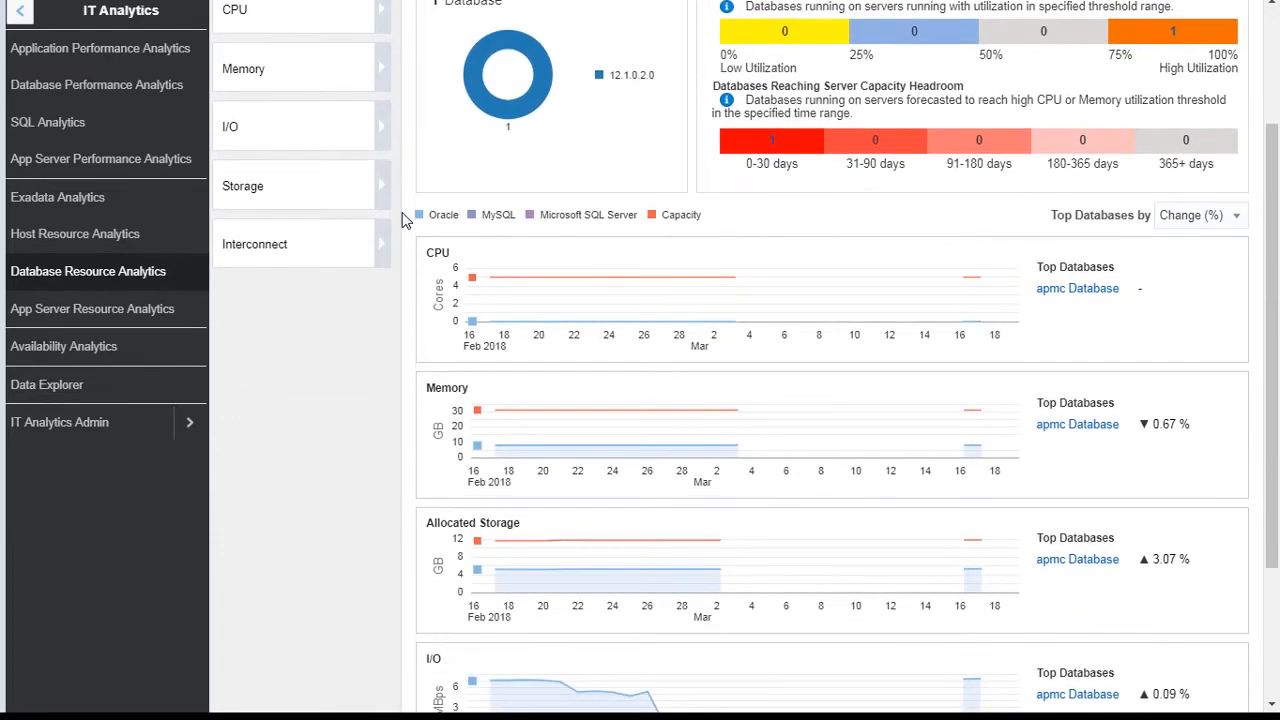
{"action": "scroll", "scroll_direction": "down", "scroll_amount": 3}
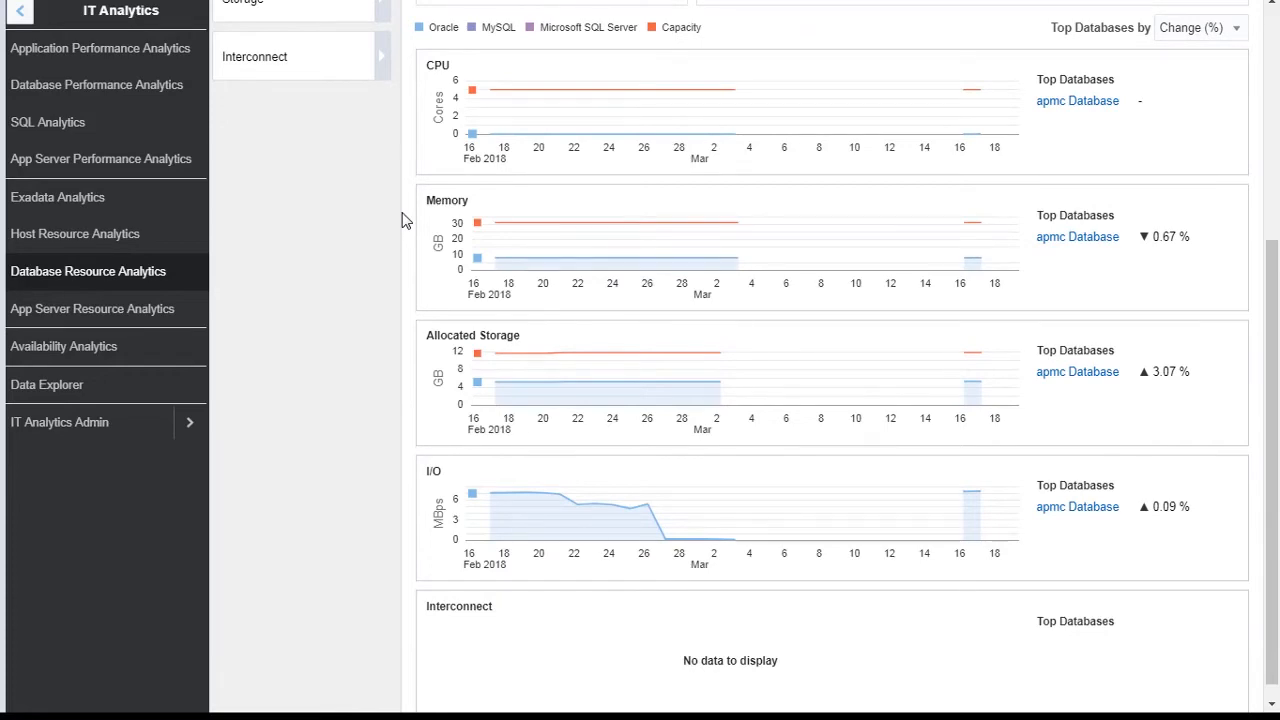
{"action": "scroll", "scroll_direction": "up", "scroll_amount": 3}
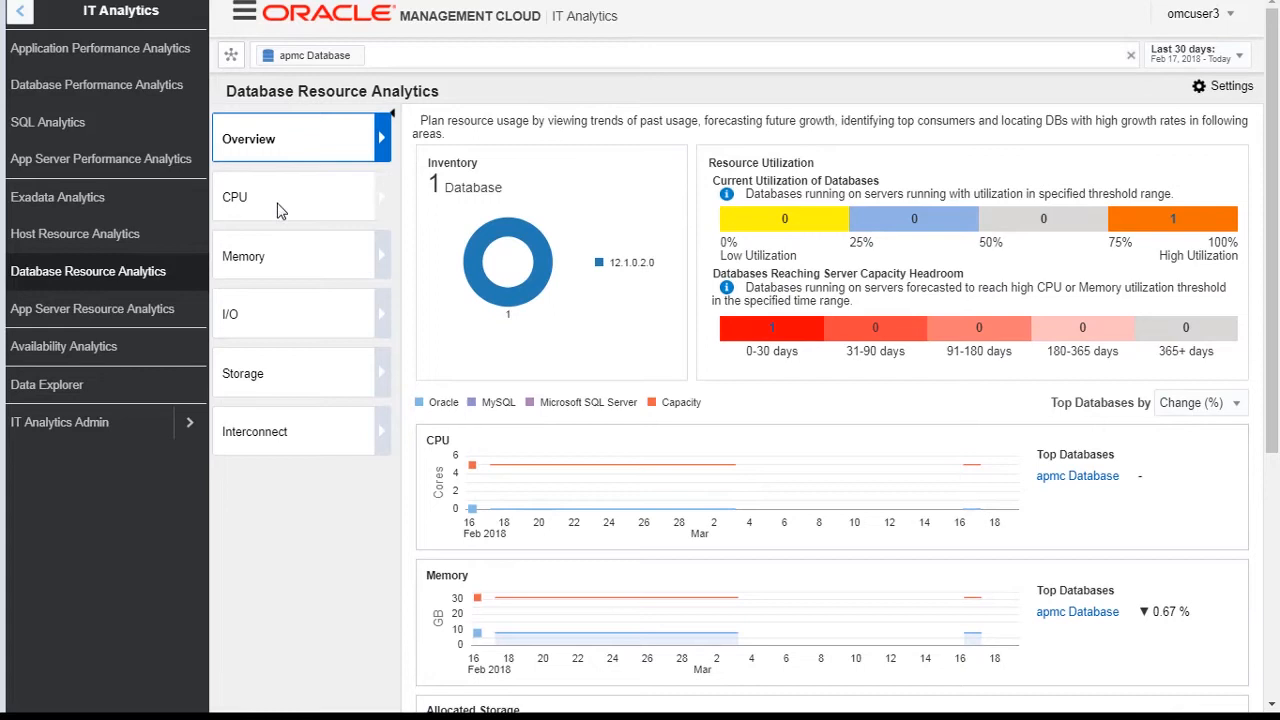
Show the apmc Database CPU analysis and its Aggregated Forecast View settings.
{"action": "left_click", "coordinate": [234, 196]}
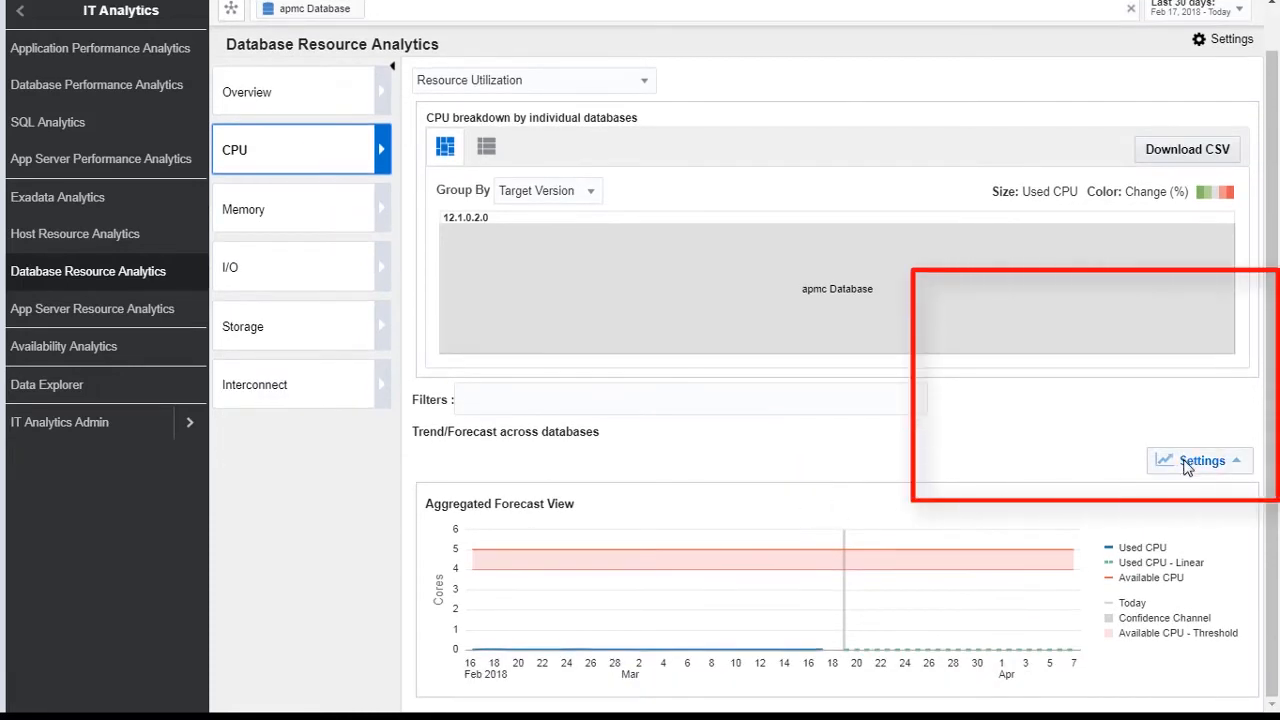
{"action": "left_click", "coordinate": [1199, 460]}
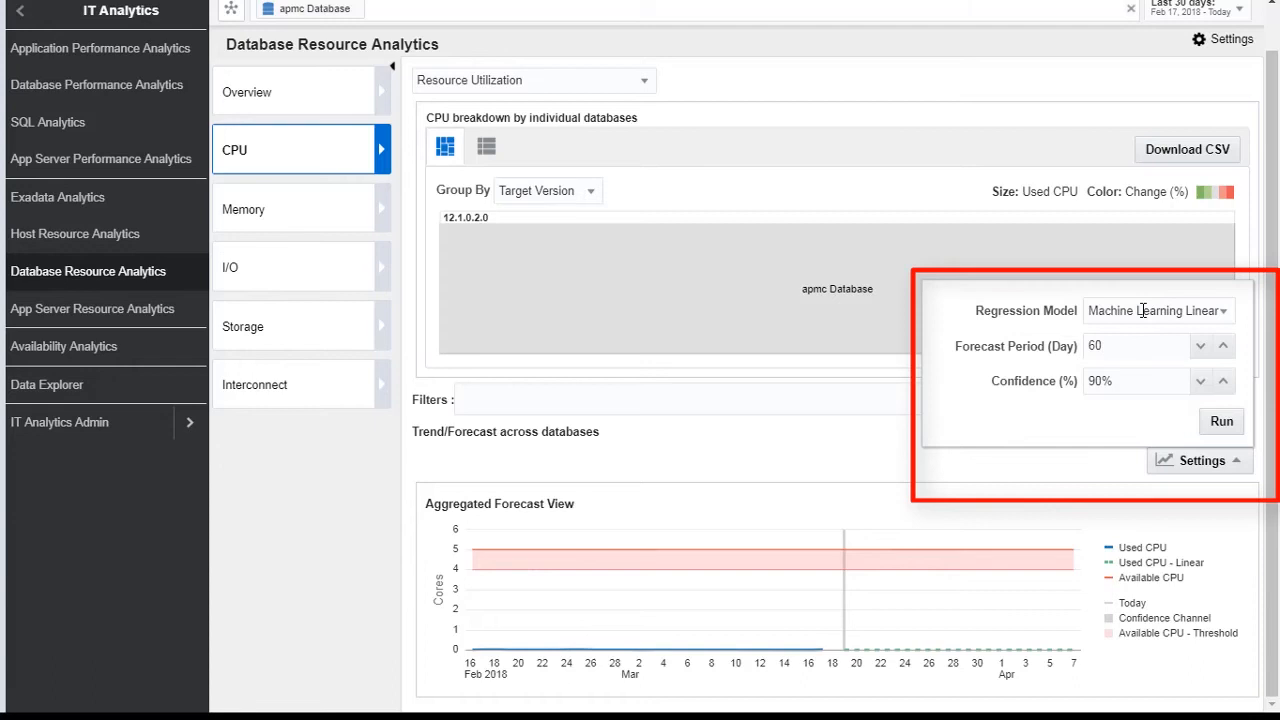
Run the CPU forecast with the Linear regression model.
{"action": "left_click", "coordinate": [1155, 310]}
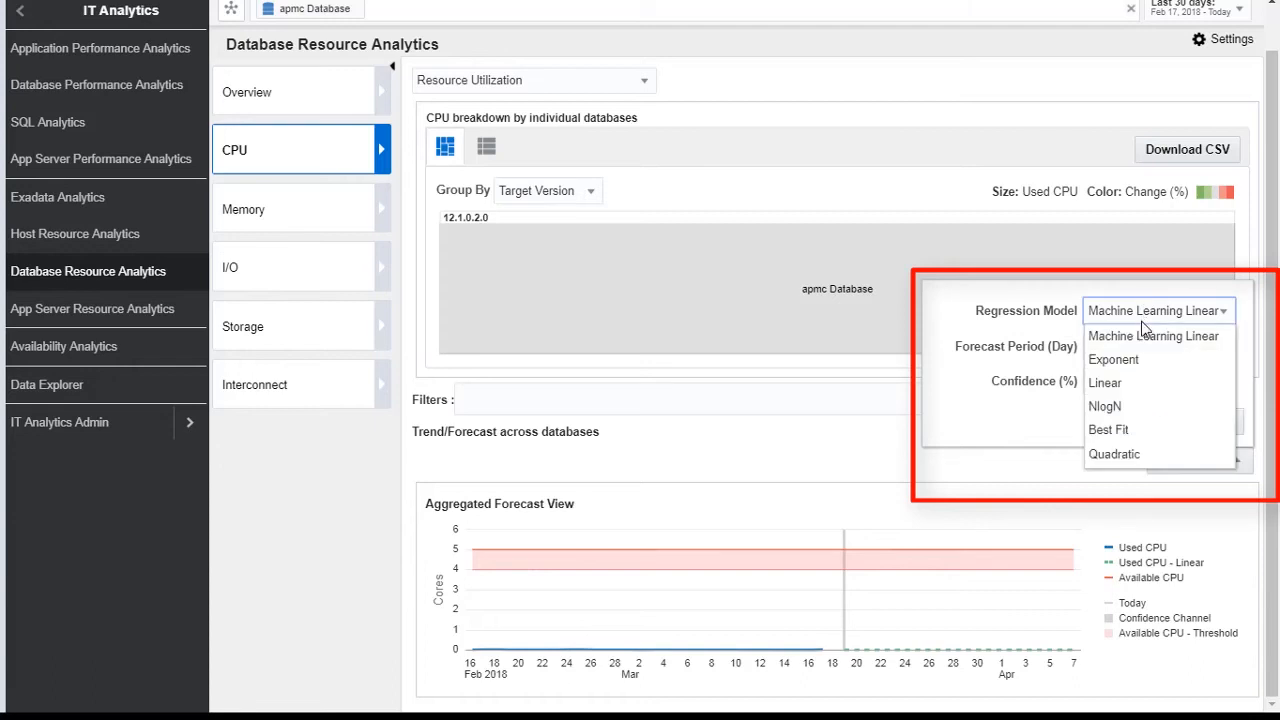
{"action": "mouse_move", "coordinate": [1133, 351]}
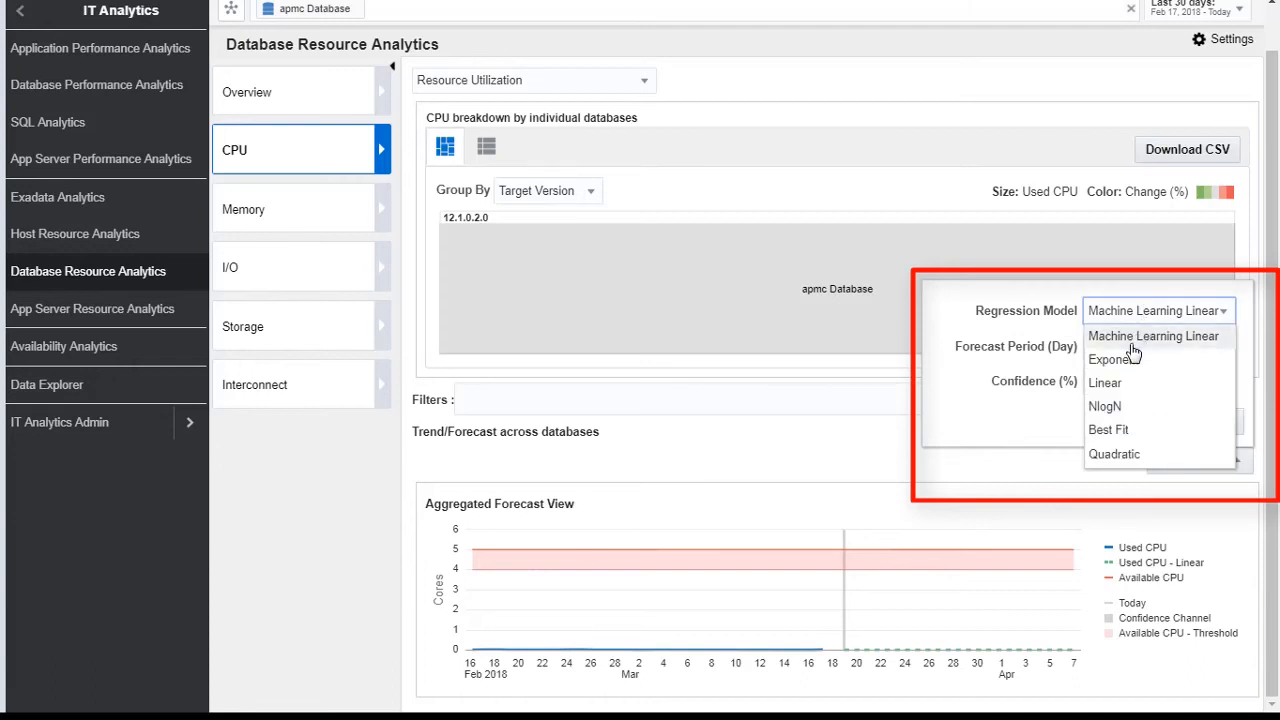
{"action": "left_click", "coordinate": [1105, 382]}
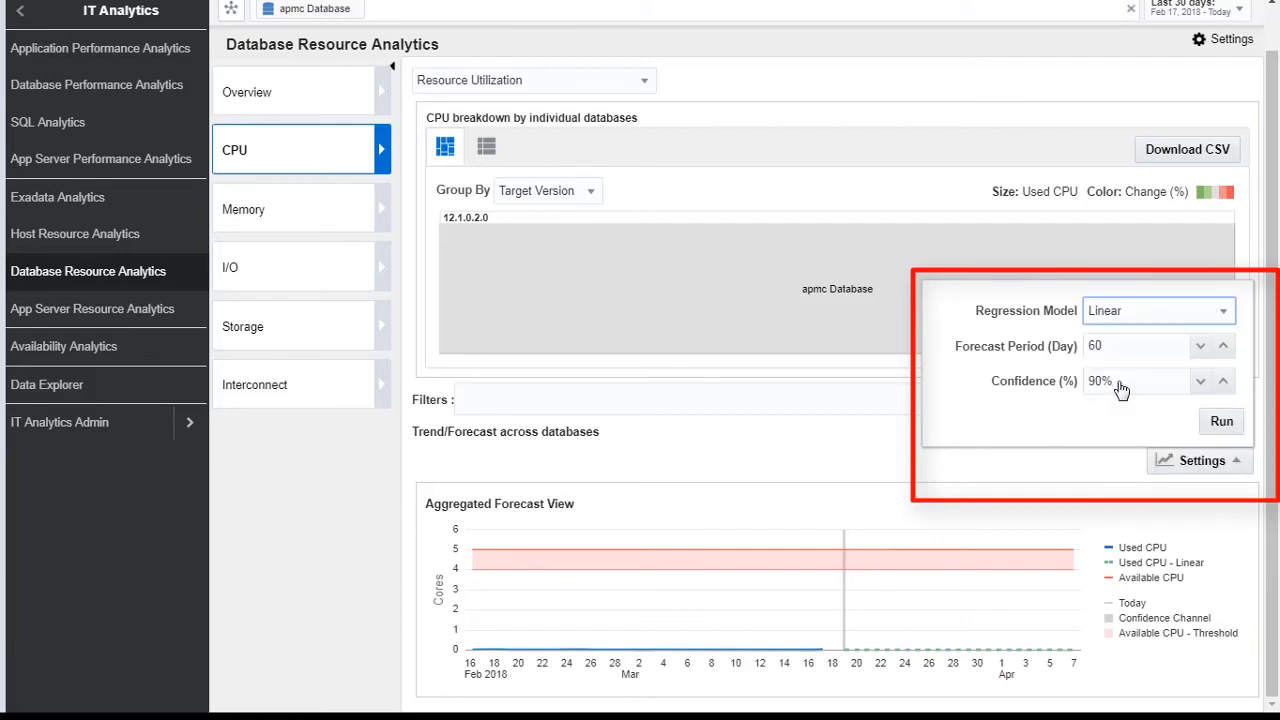
{"action": "left_click", "coordinate": [1199, 460]}
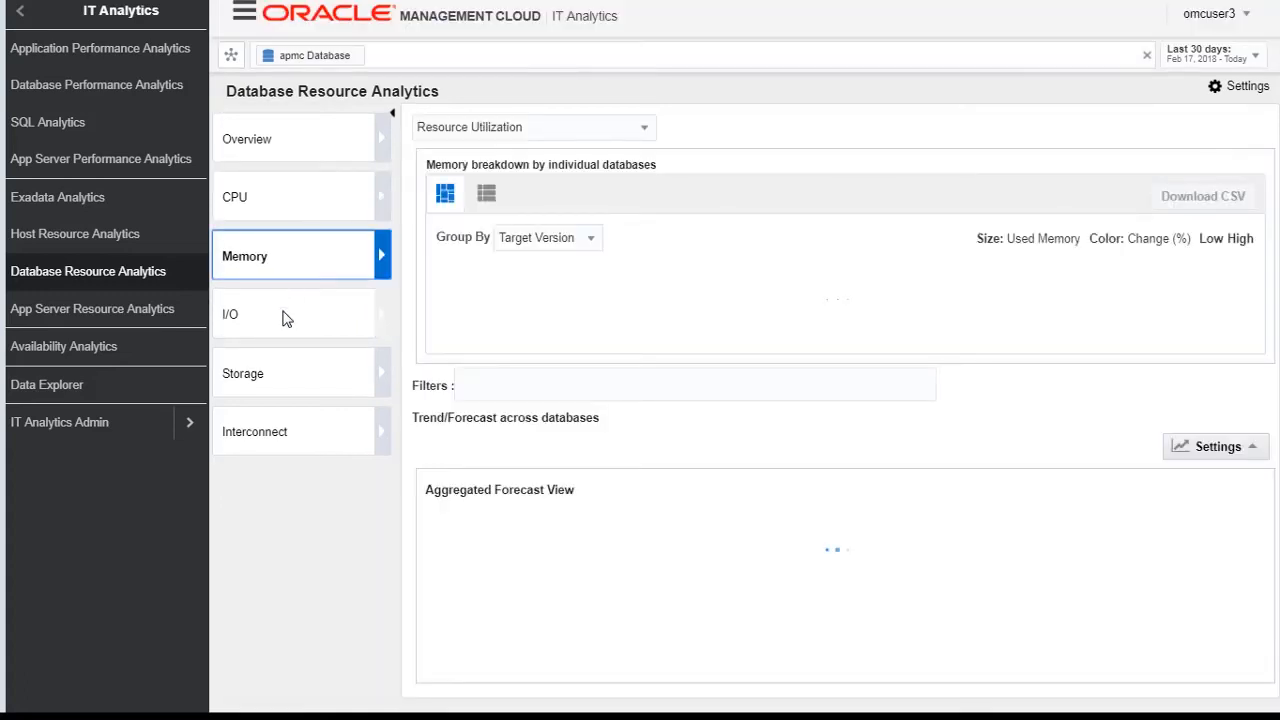
View the I/O and Storage analyses, then return to the Overview.
{"action": "left_click", "coordinate": [290, 313]}
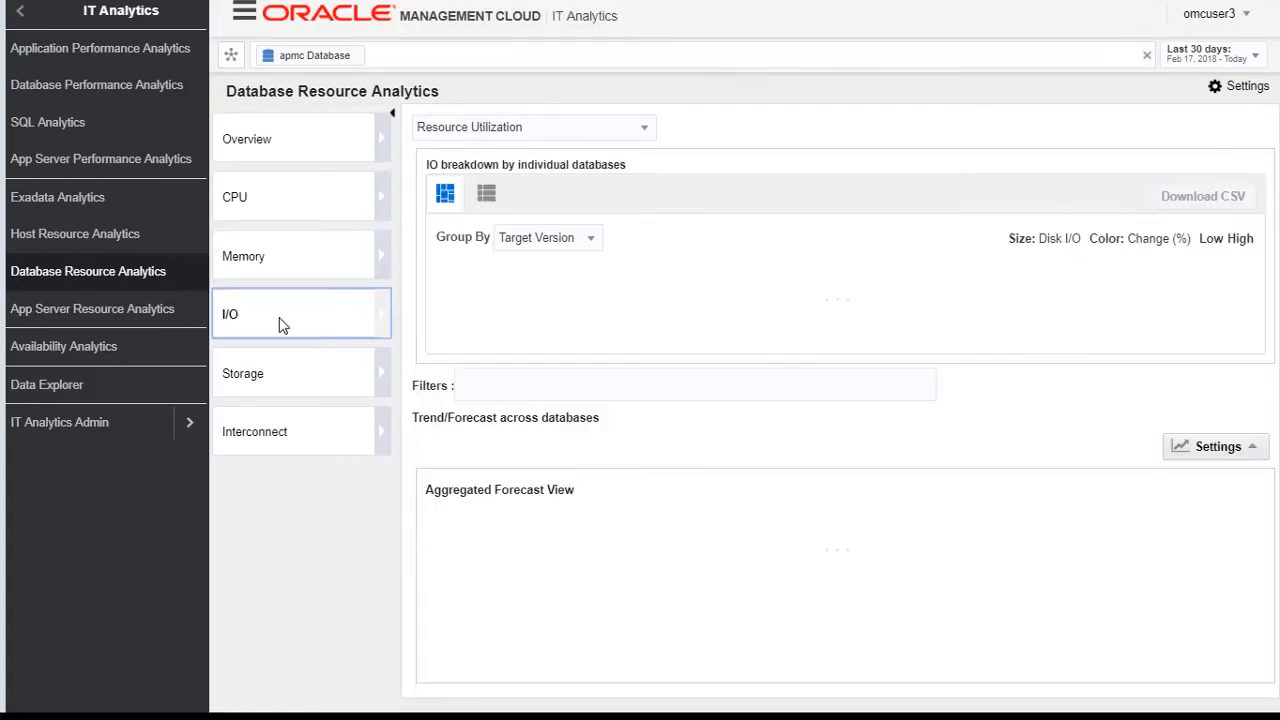
{"action": "left_click", "coordinate": [244, 373]}
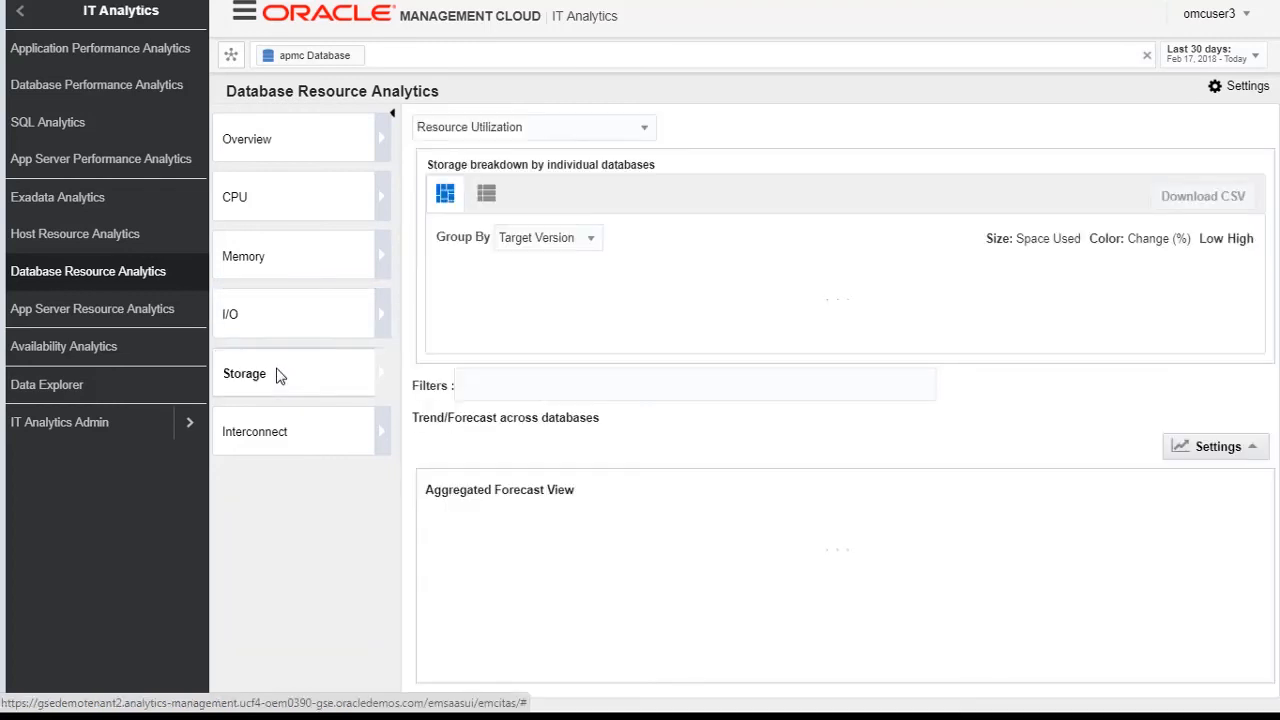
{"action": "left_click", "coordinate": [247, 139]}
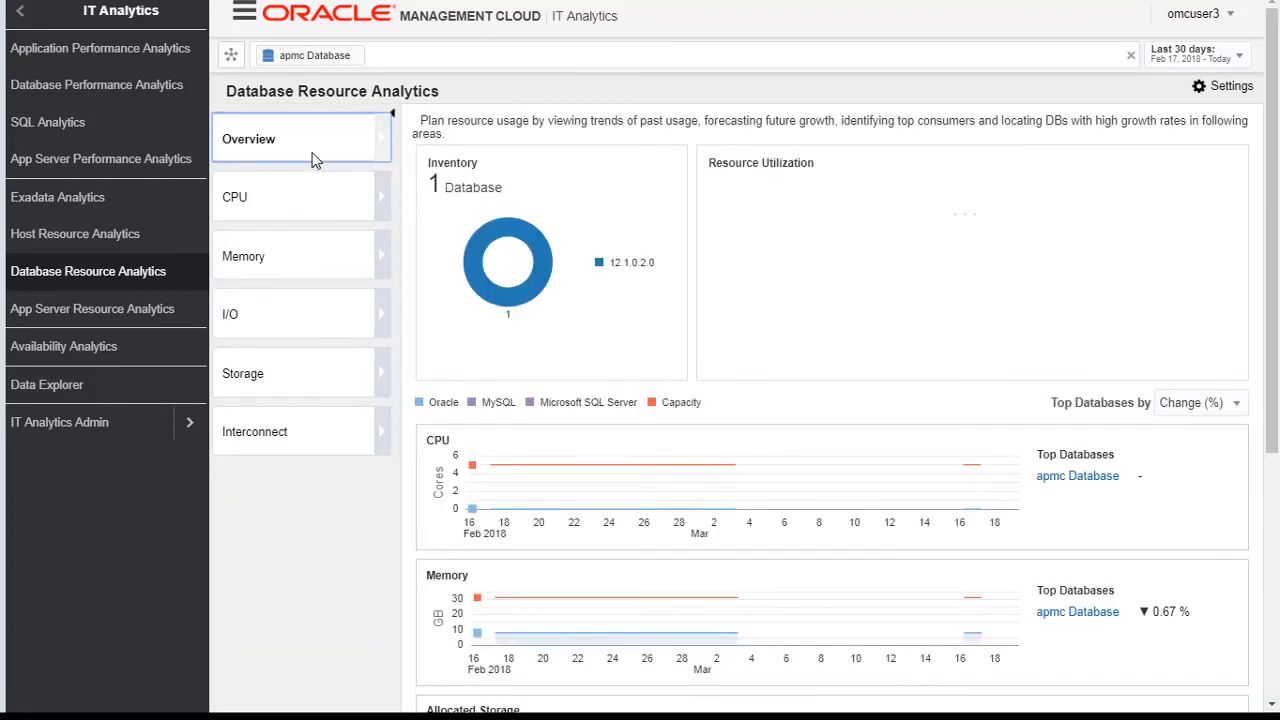